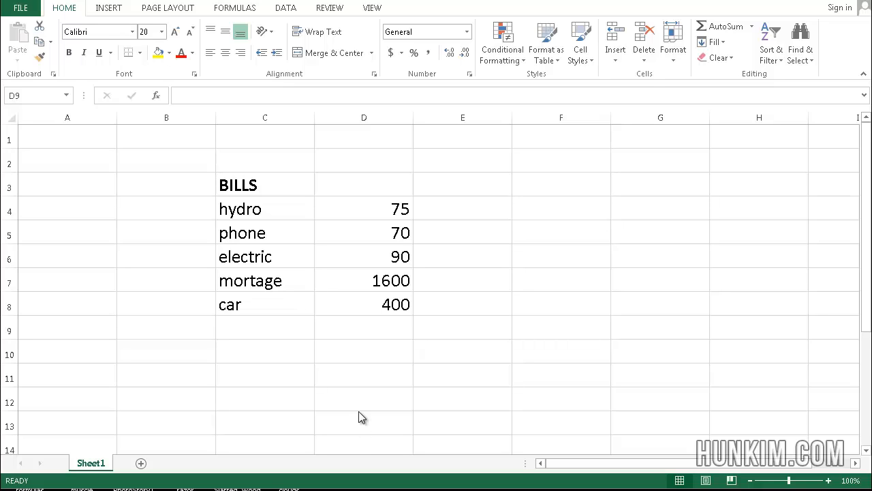
{"action": "mouse_move", "coordinate": [244, 223]}
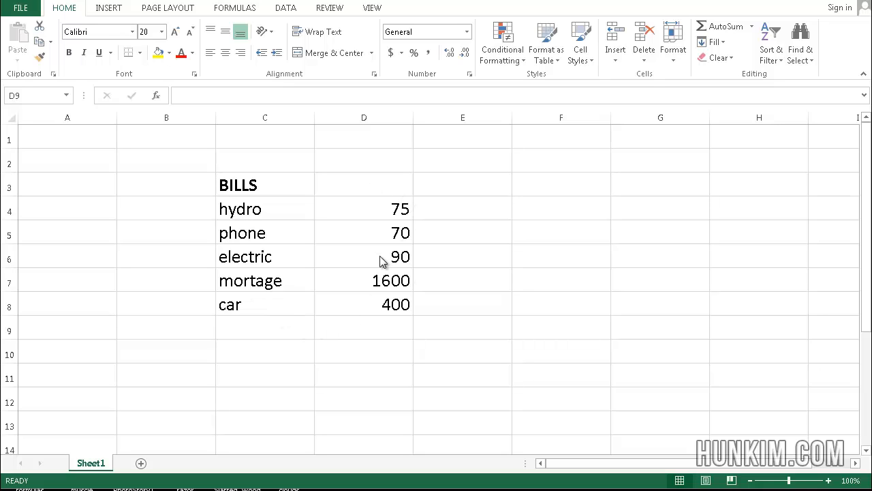
{"action": "mouse_move", "coordinate": [378, 336]}
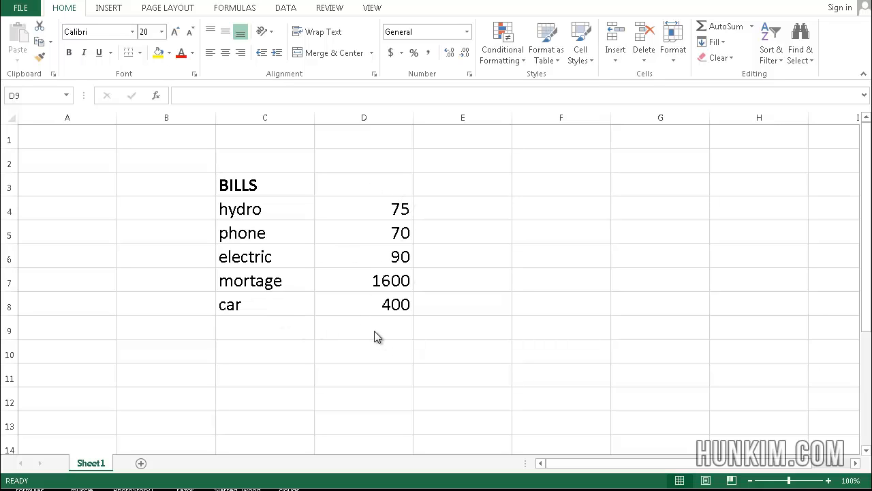
Step: Label cell C9 'Total' beneath the bills list
{"action": "left_click", "coordinate": [363, 327]}
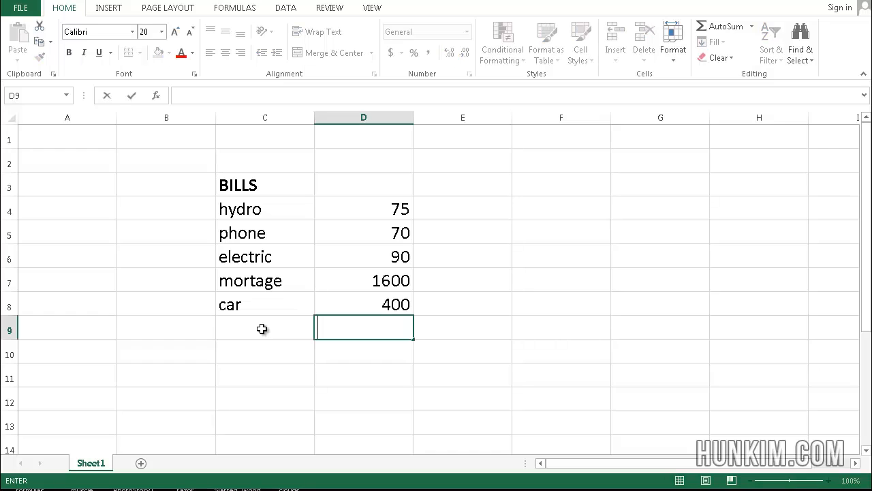
{"action": "left_click", "coordinate": [264, 328]}
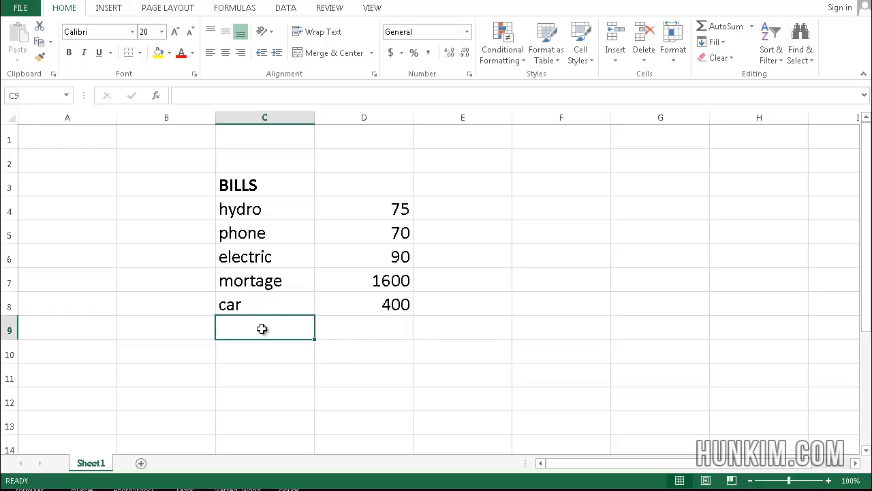
{"action": "type", "text": "Total"}
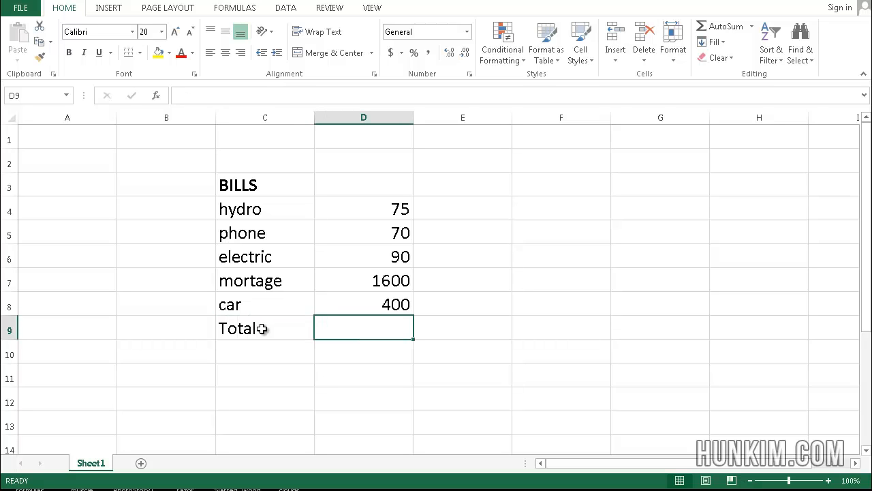
Step: Enter =SUM(D4:D8) in D9, check it against D4, then clear D9
{"action": "type", "text": "=sum"}
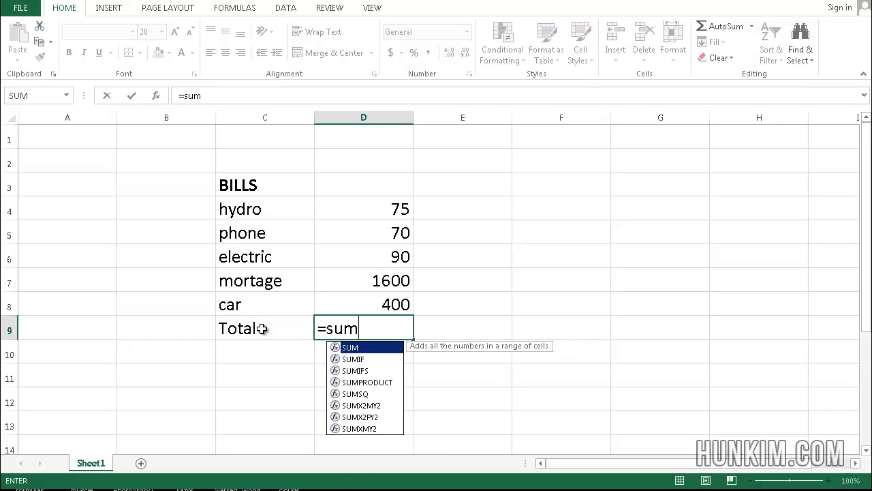
{"action": "type", "text": "("}
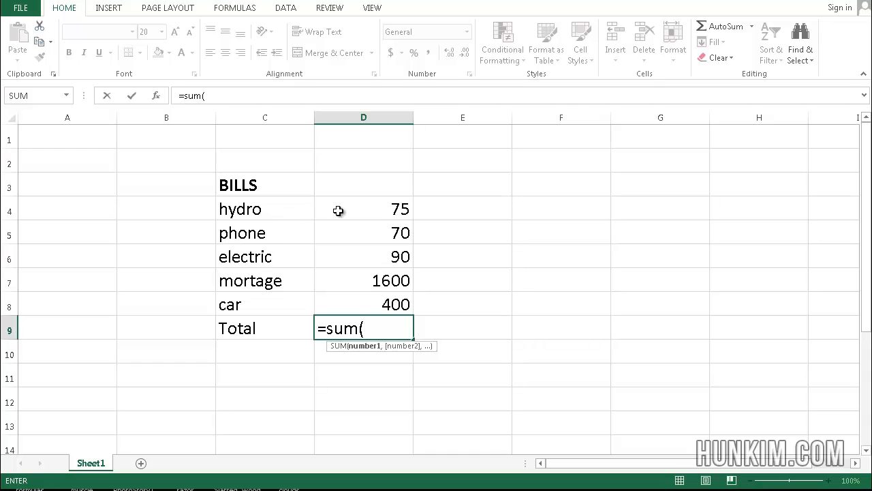
{"action": "left_click_drag", "start_coordinate": [363, 209], "coordinate": [364, 305]}
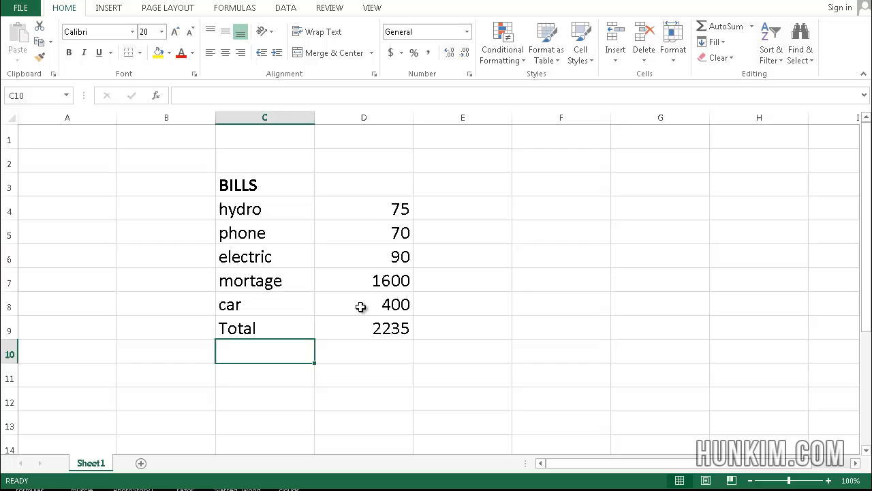
{"action": "left_click", "coordinate": [363, 327]}
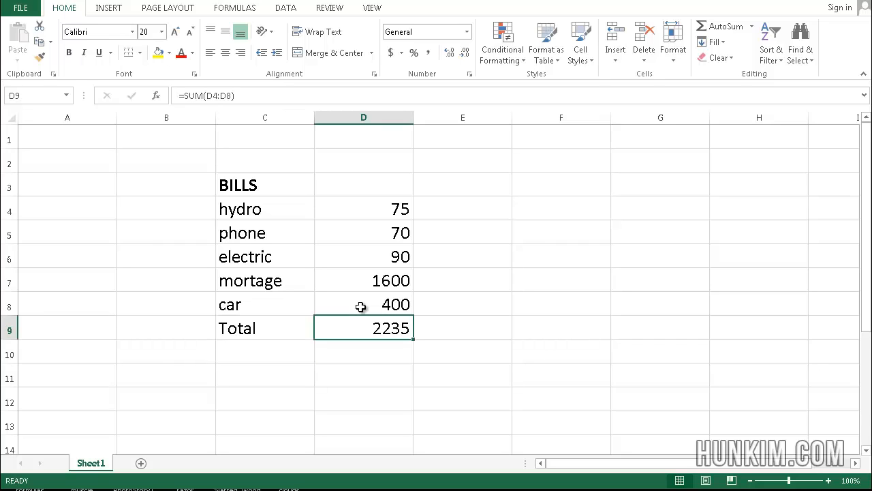
{"action": "mouse_move", "coordinate": [146, 145]}
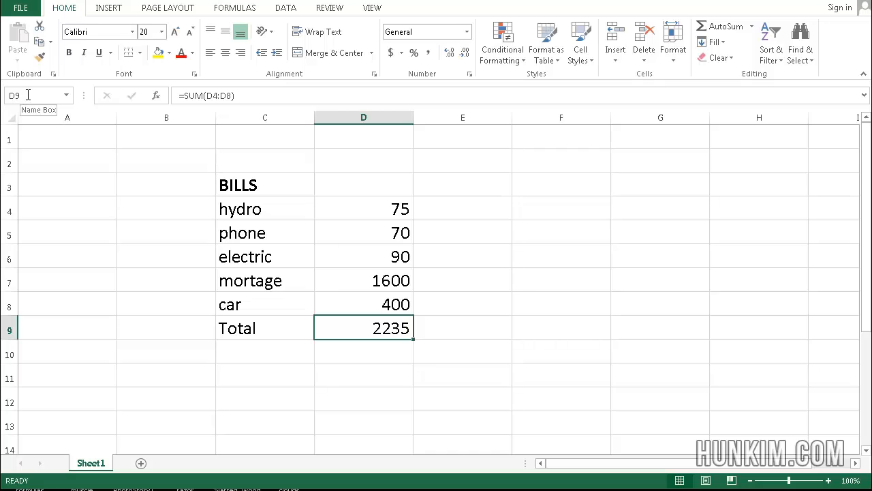
{"action": "mouse_move", "coordinate": [403, 263]}
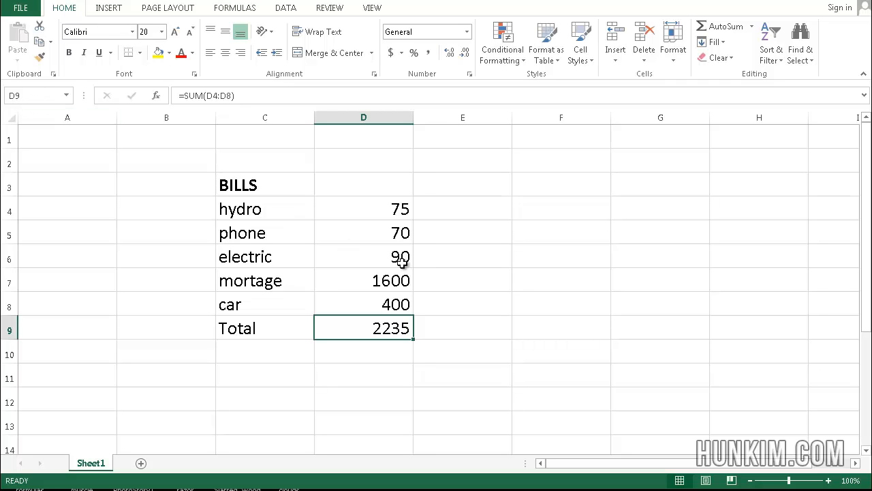
{"action": "left_click", "coordinate": [363, 208]}
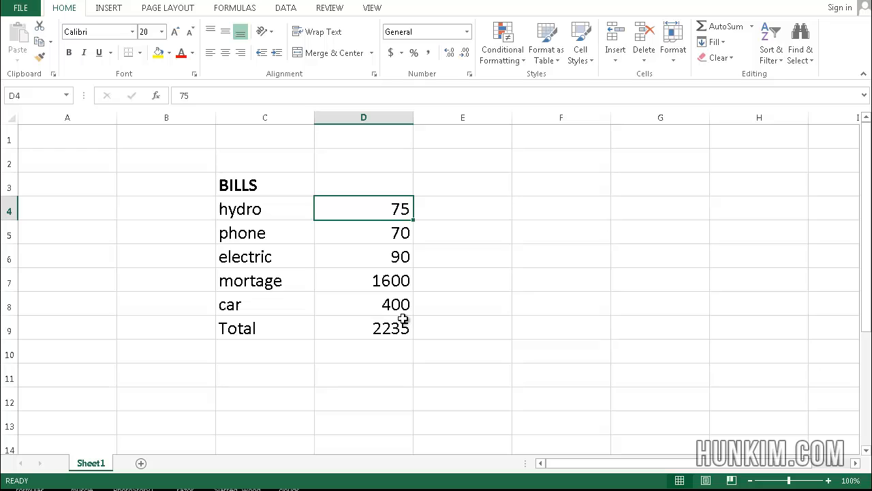
{"action": "left_click", "coordinate": [363, 328]}
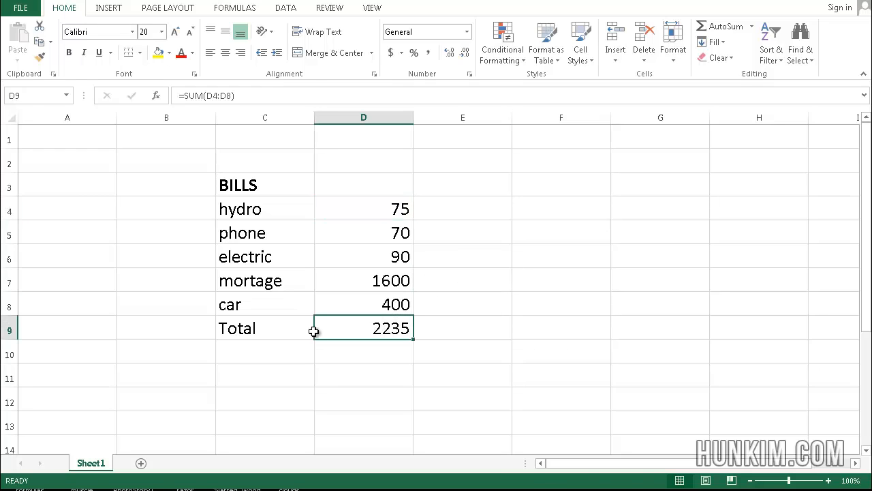
{"action": "key", "text": "Delete"}
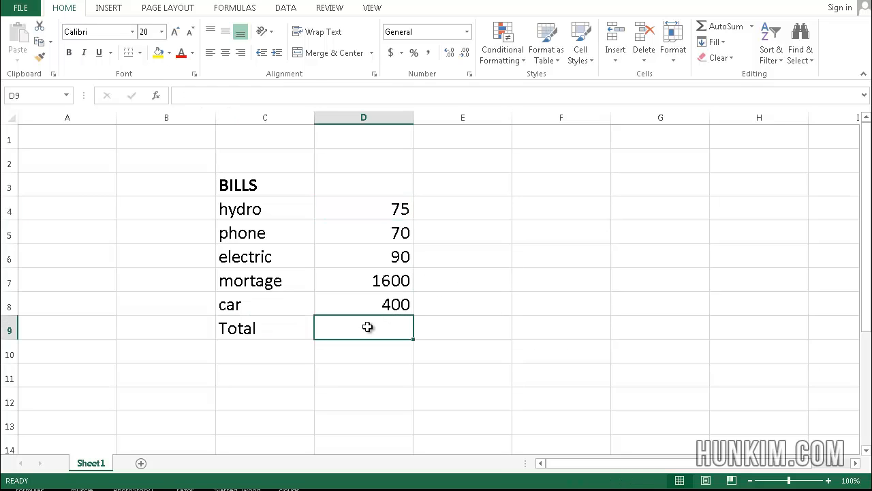
Step: Select the amounts D4:D8 and name the range 'bills' via the Name Box
{"action": "left_click", "coordinate": [363, 208]}
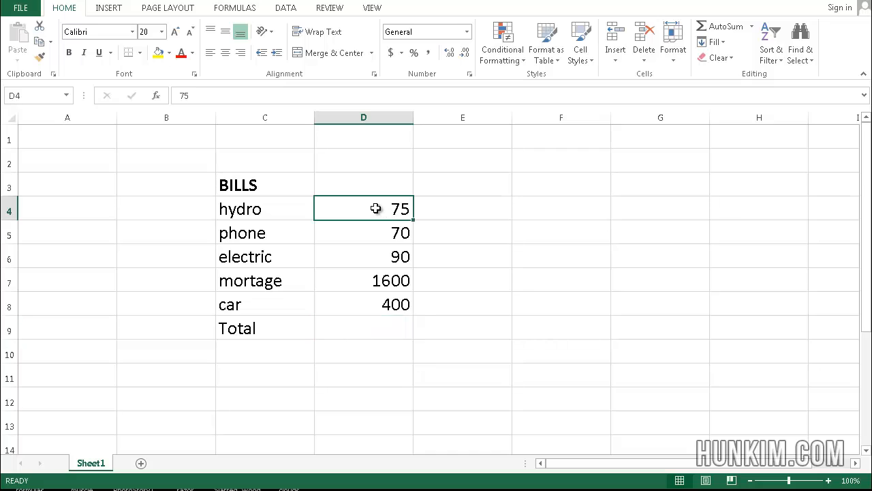
{"action": "left_click", "coordinate": [363, 328]}
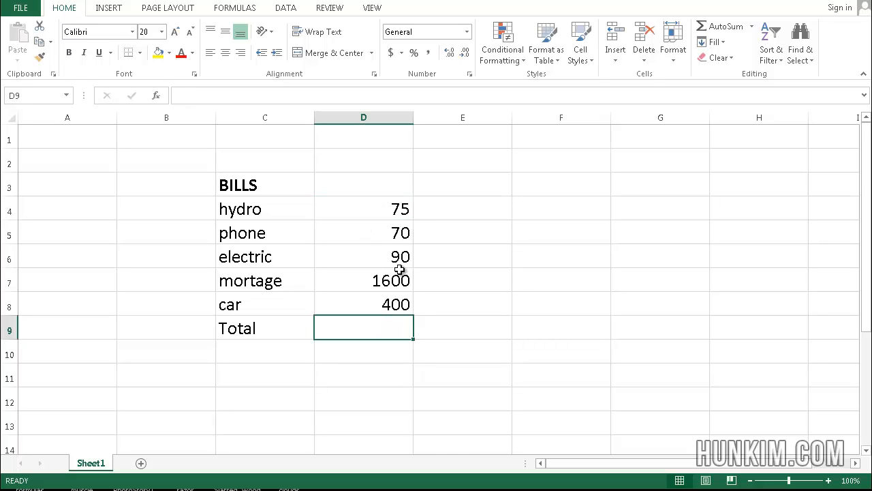
{"action": "left_click", "coordinate": [363, 208]}
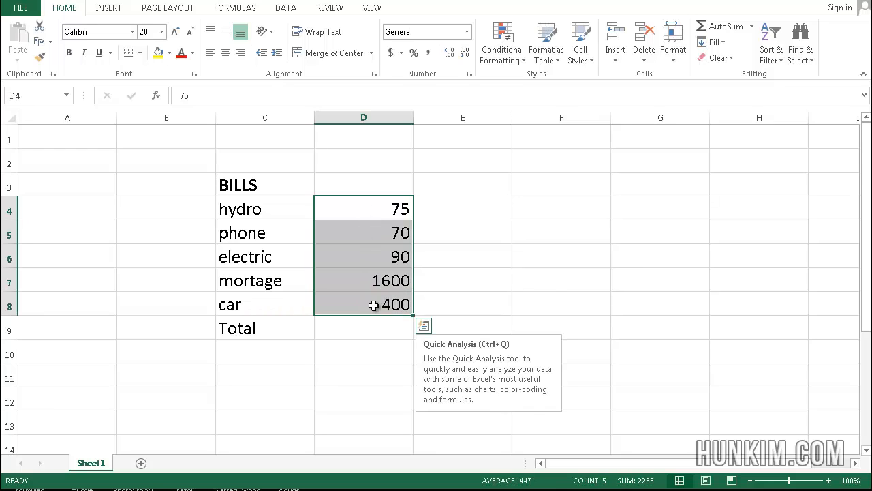
{"action": "mouse_move", "coordinate": [340, 255]}
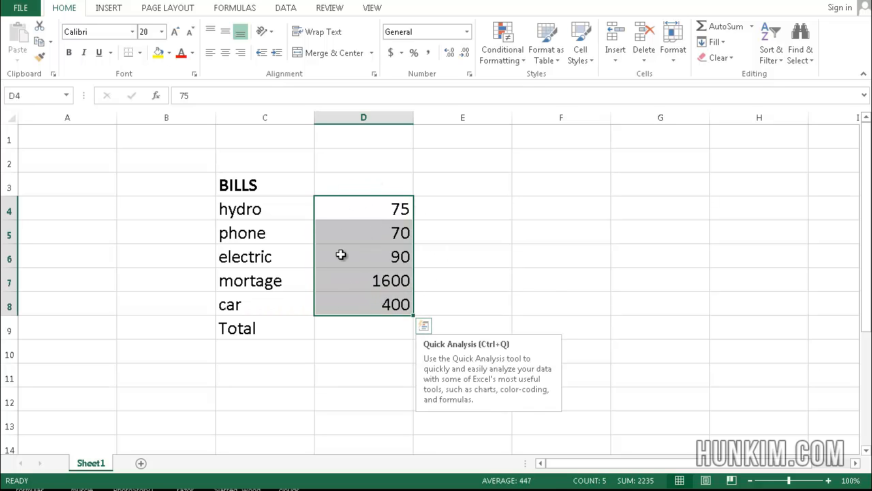
{"action": "mouse_move", "coordinate": [350, 264]}
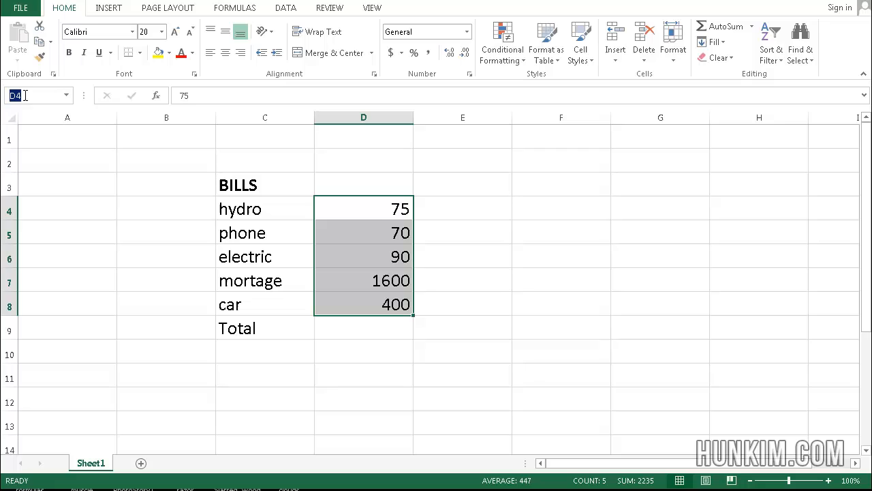
{"action": "type", "text": "bills"}
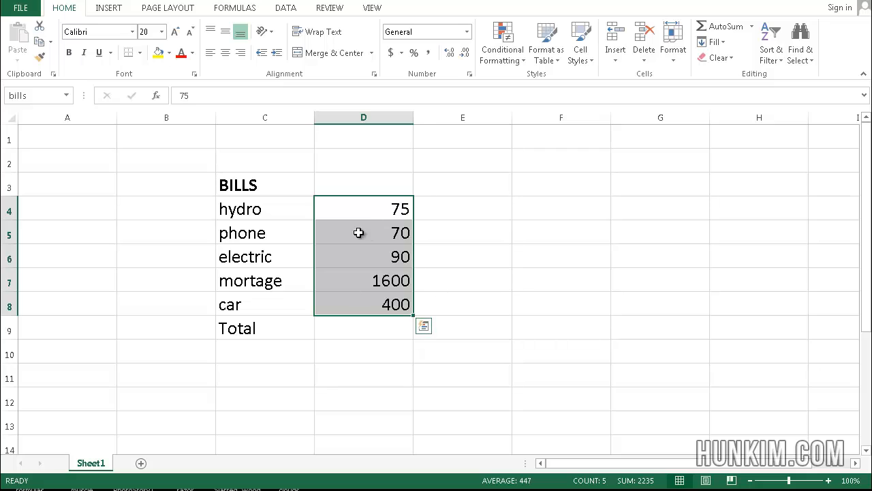
{"action": "mouse_move", "coordinate": [412, 265]}
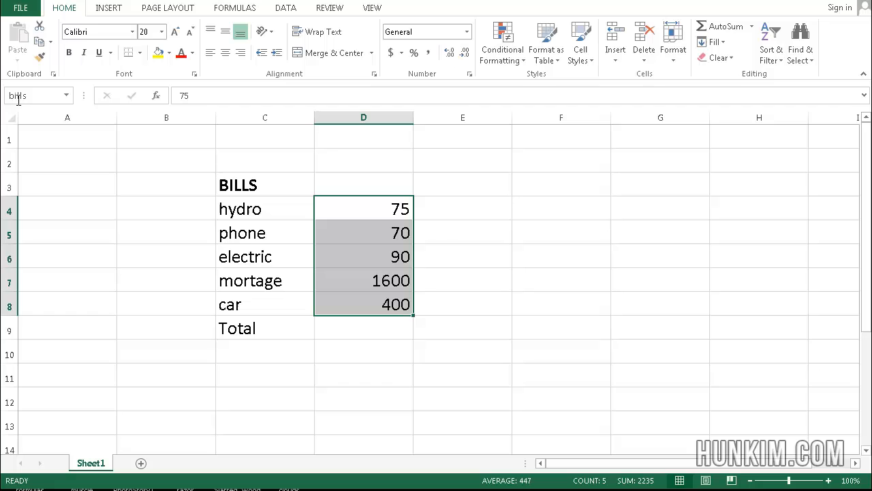
Step: Enter =SUM(bills) in D9 for 2235, then reselect D4:D8 to confirm the name
{"action": "type", "text": "=sum"}
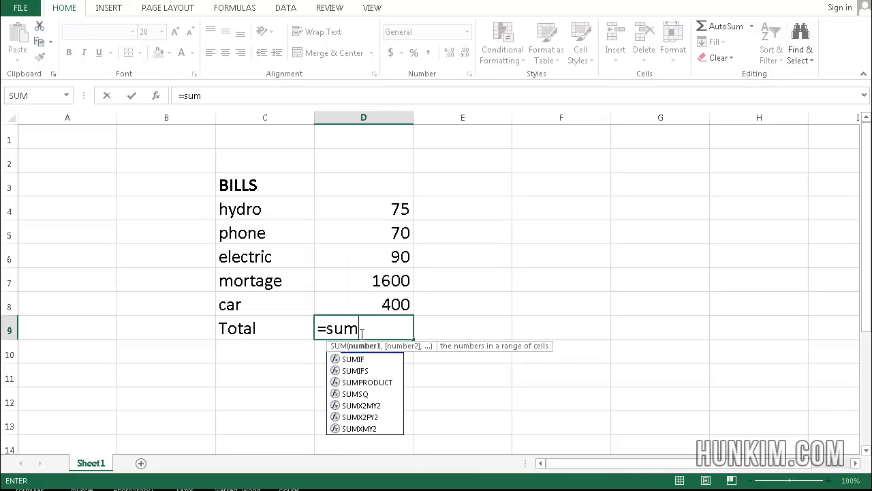
{"action": "type", "text": "(bill"}
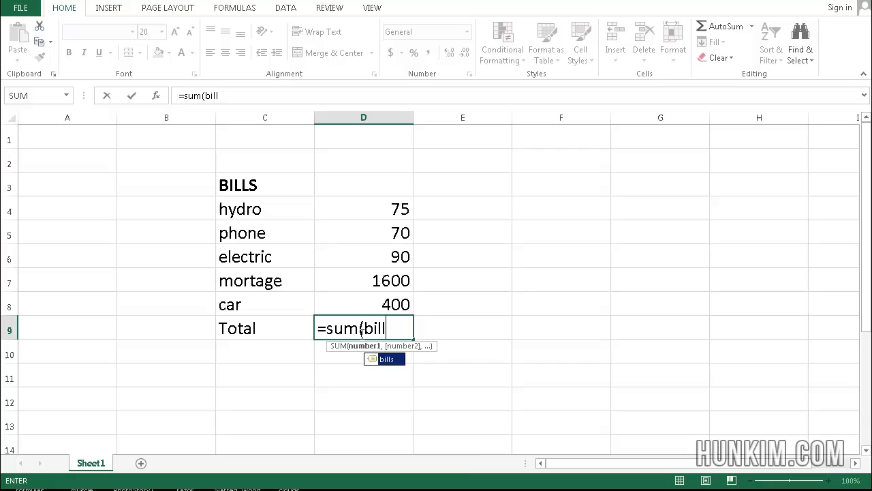
{"action": "key", "text": "Backspace"}
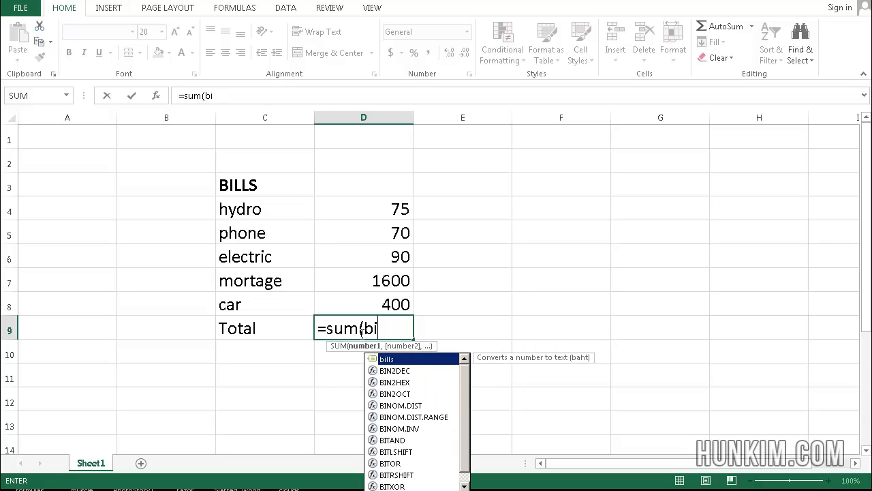
{"action": "type", "text": "l"}
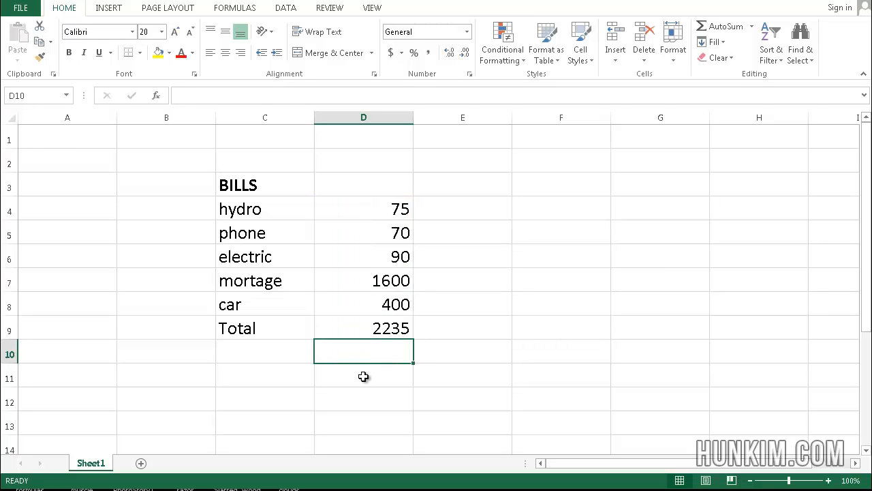
{"action": "left_click", "coordinate": [364, 328]}
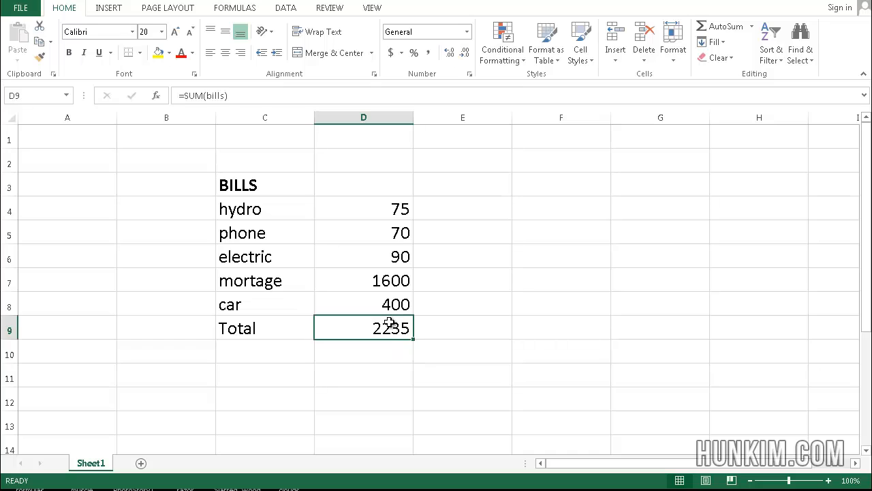
{"action": "left_click_drag", "start_coordinate": [363, 208], "coordinate": [363, 328]}
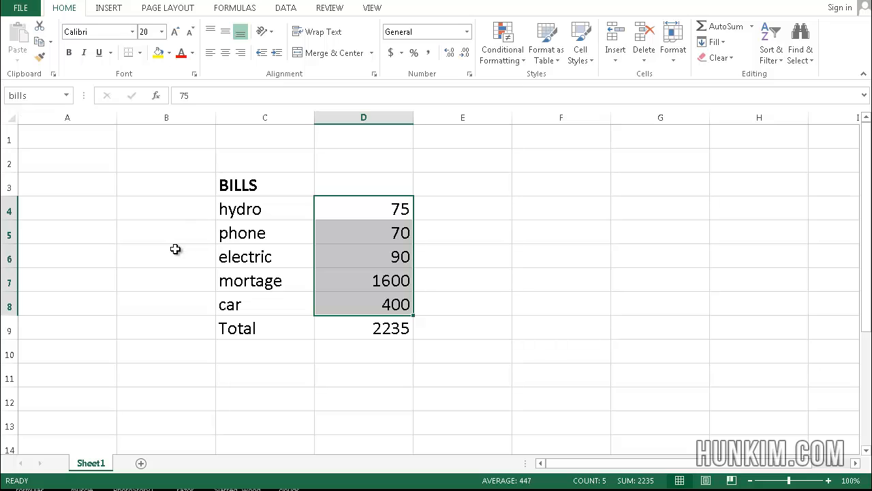
Step: Insert a row above electric with an 'internet' bill of 50
{"action": "left_click", "coordinate": [67, 257]}
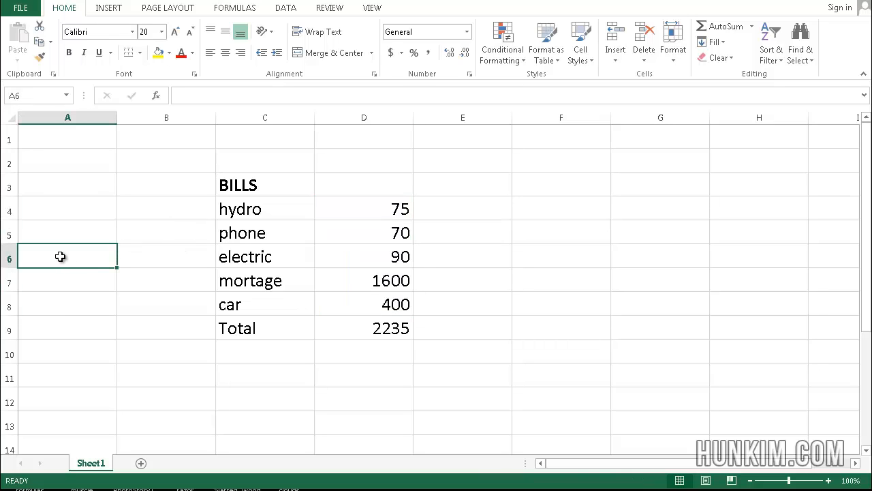
{"action": "right_click", "coordinate": [9, 257]}
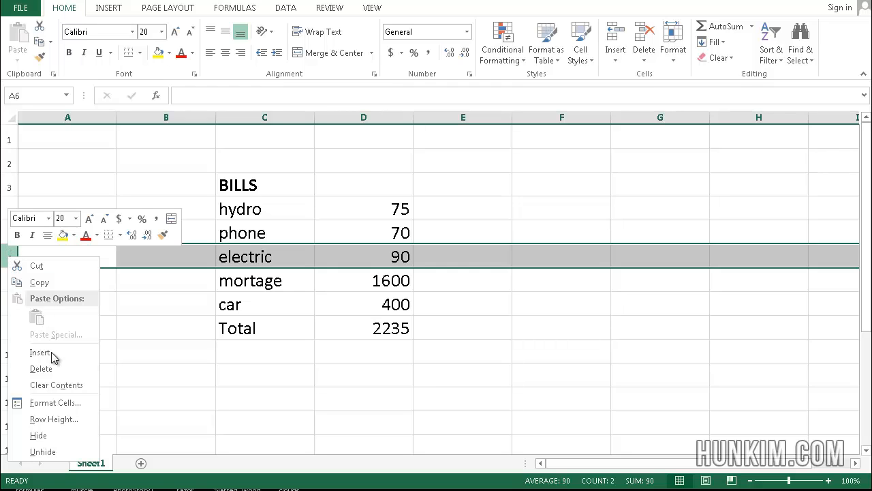
{"action": "left_click", "coordinate": [41, 353]}
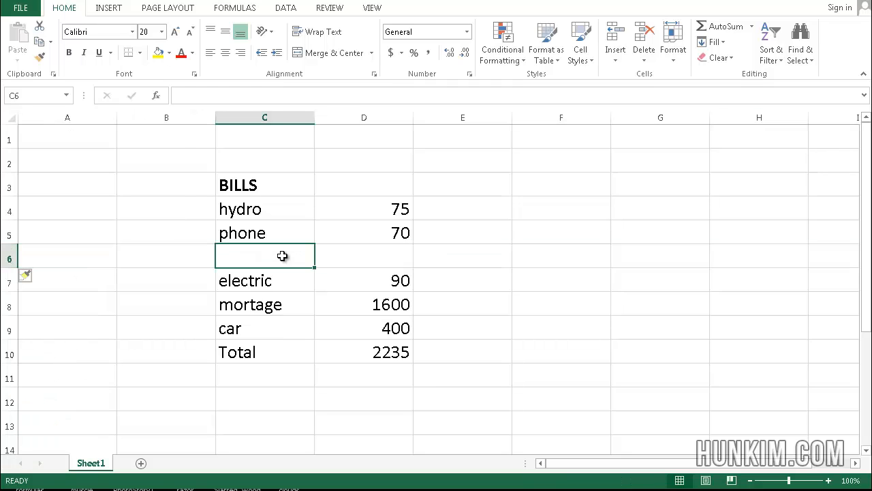
{"action": "type", "text": "internet"}
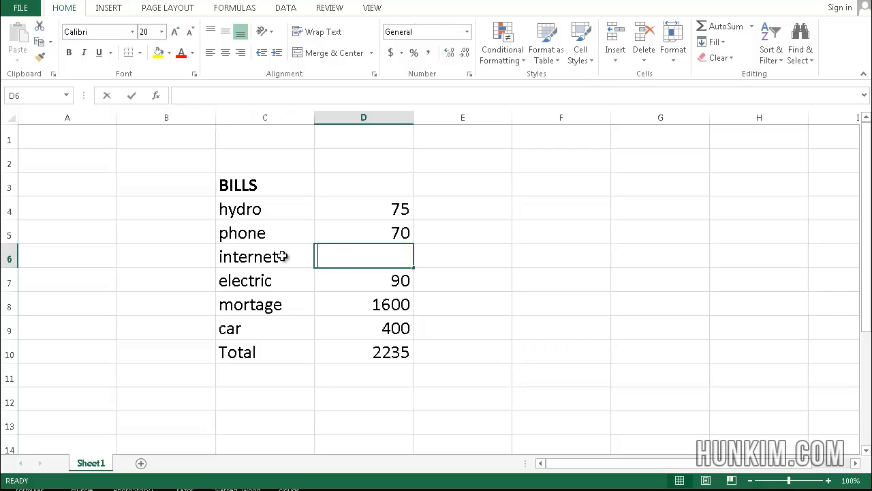
{"action": "type", "text": "50"}
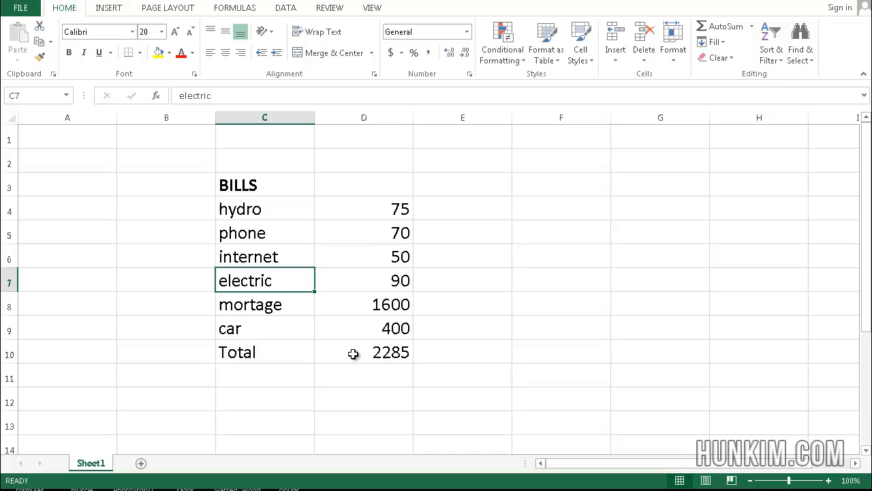
Step: Bold the Total row and confirm it now totals 2285
{"action": "left_click", "coordinate": [265, 352]}
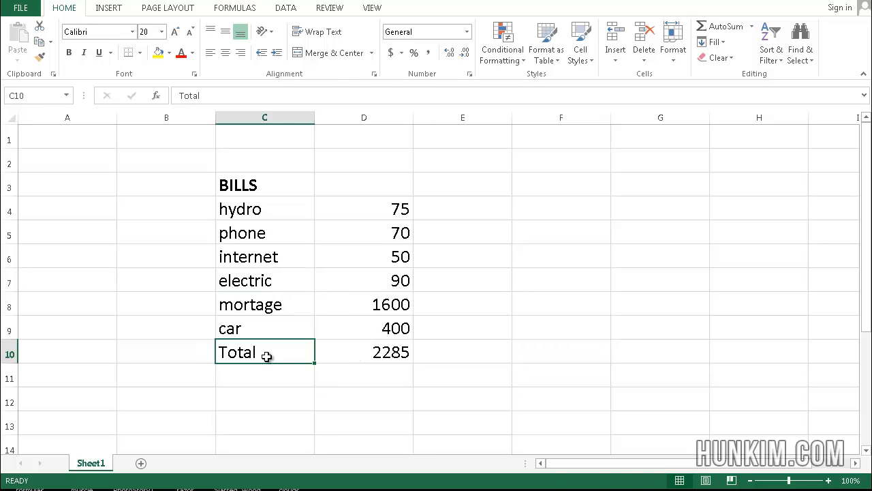
{"action": "left_click", "coordinate": [364, 352]}
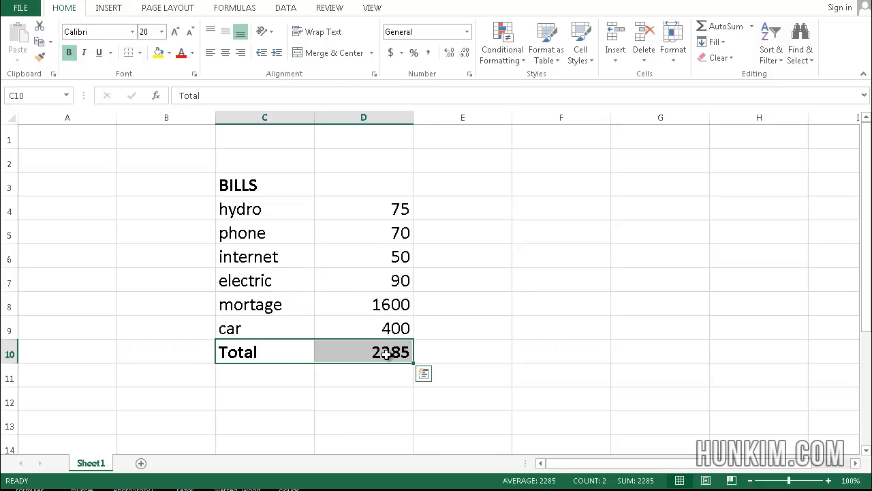
{"action": "left_click", "coordinate": [363, 351]}
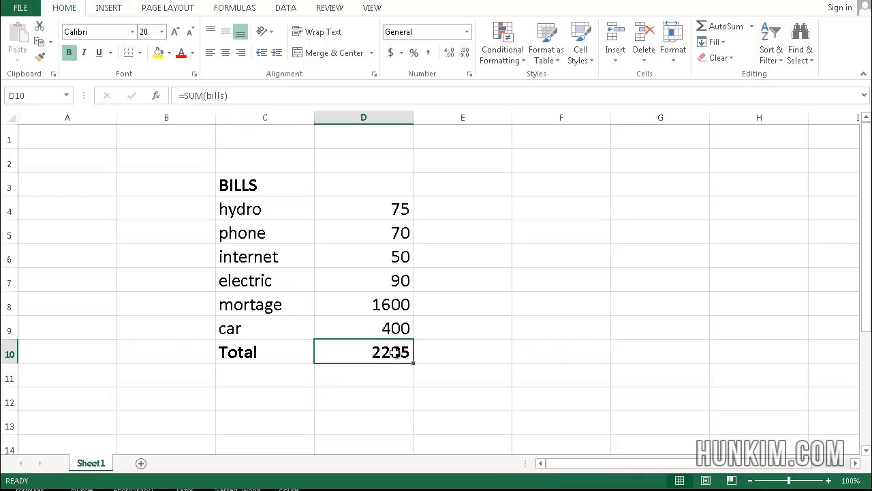